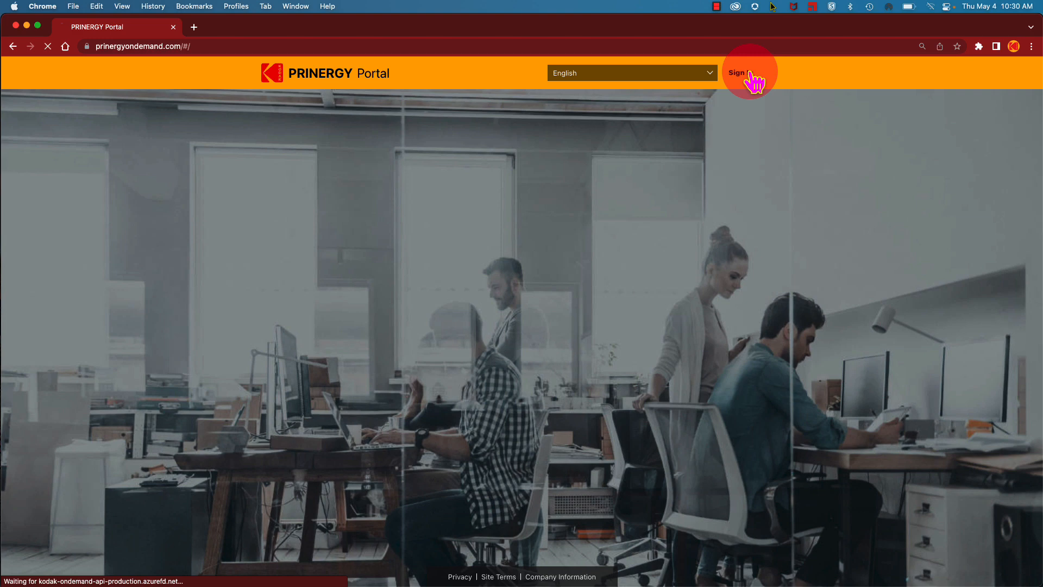
Sign in and open Main Street Litho's Print Buyers Guide job in PRINERGY Access.
click(737, 73)
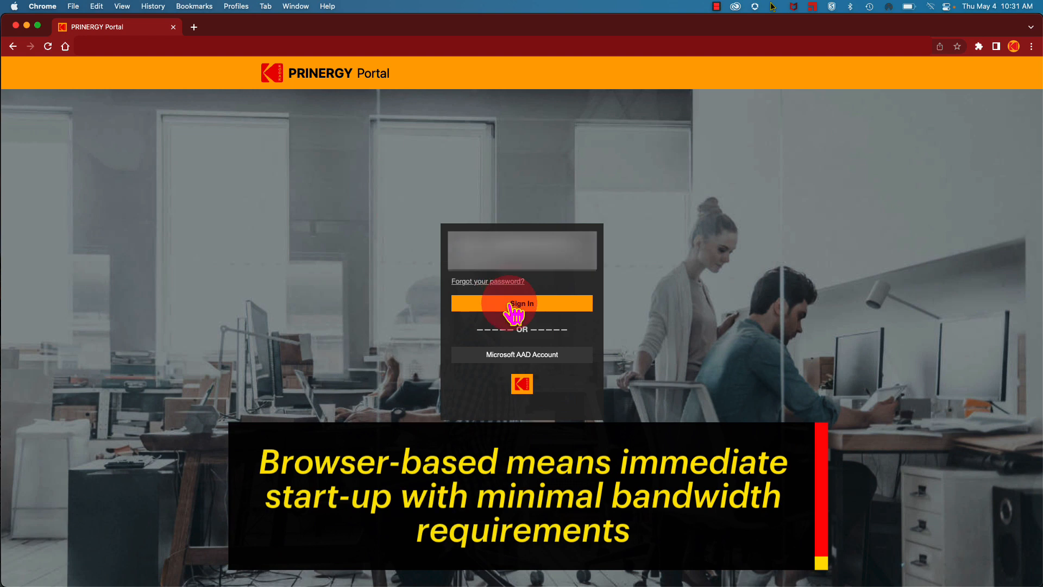
click(521, 303)
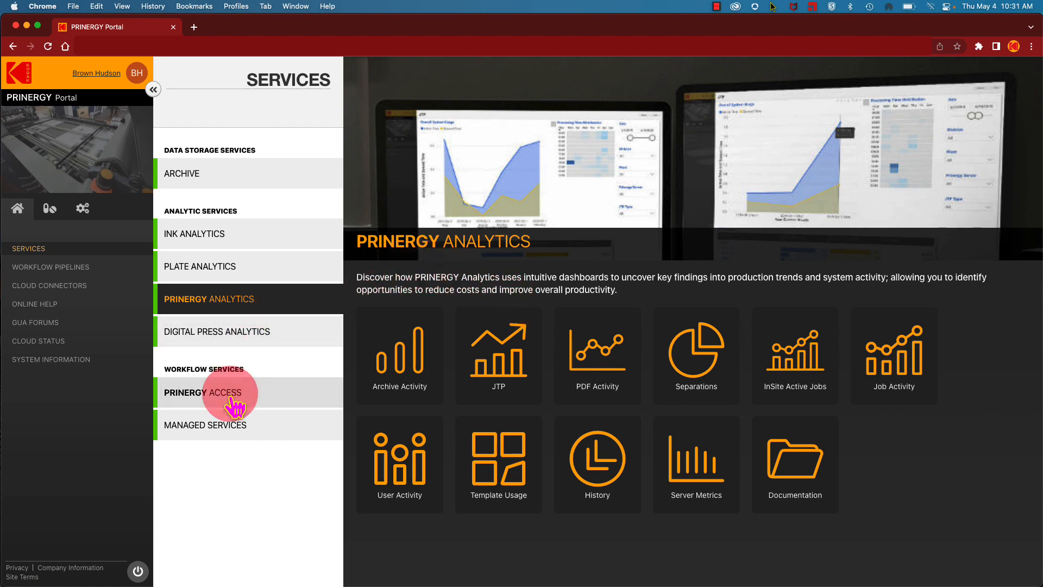
click(205, 391)
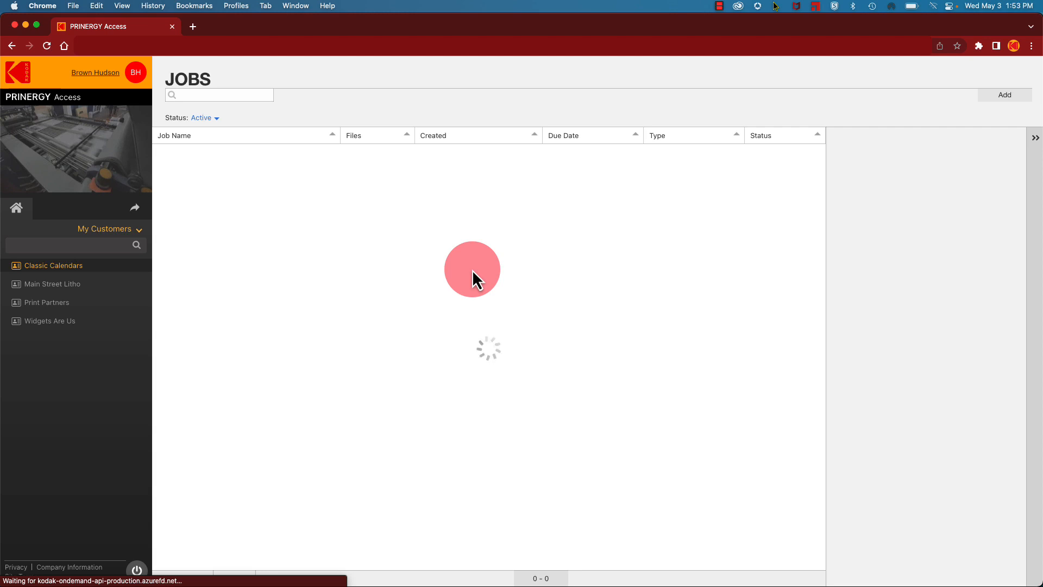
click(52, 283)
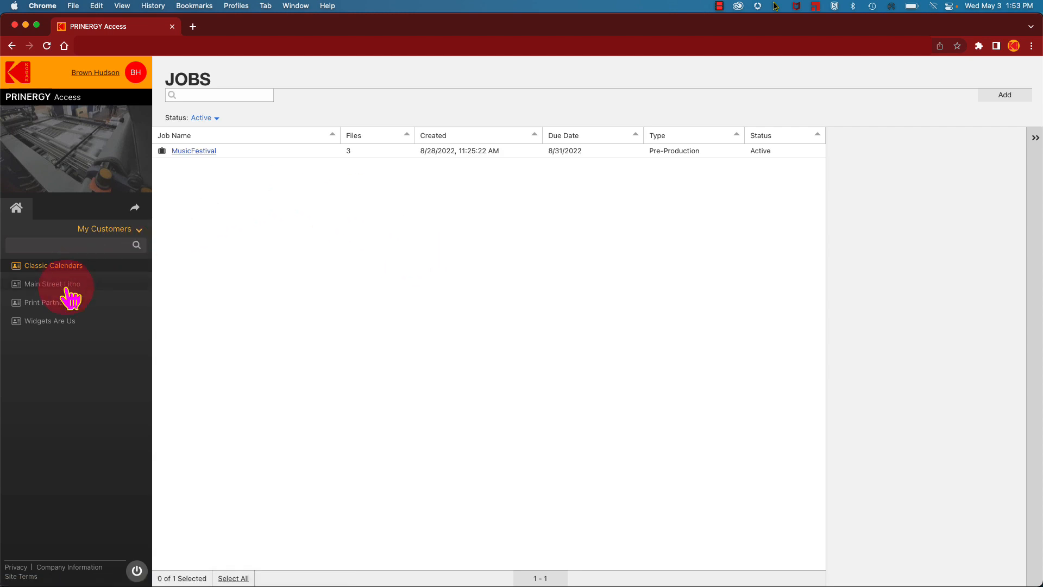
click(53, 284)
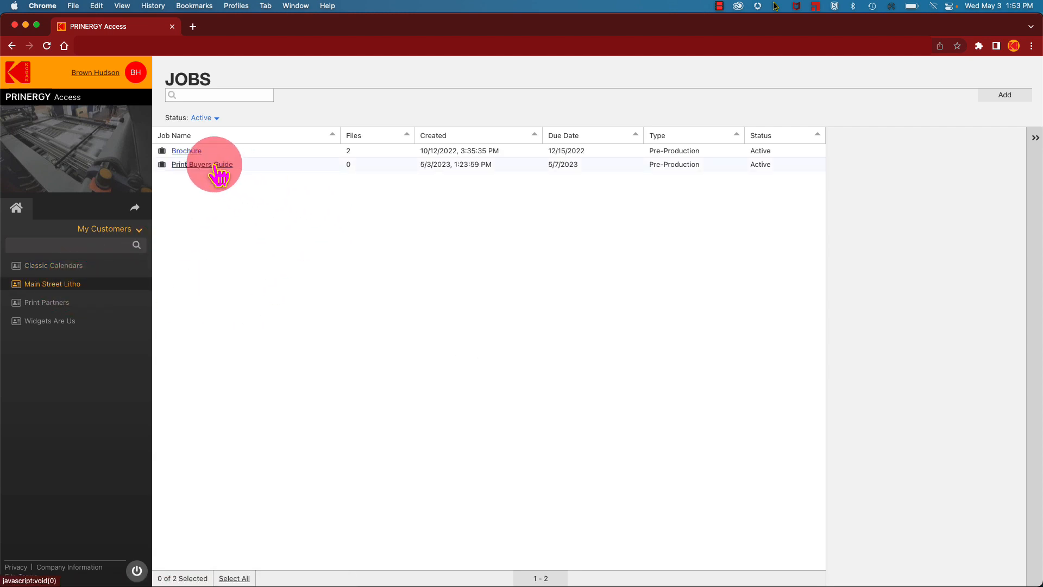
click(202, 164)
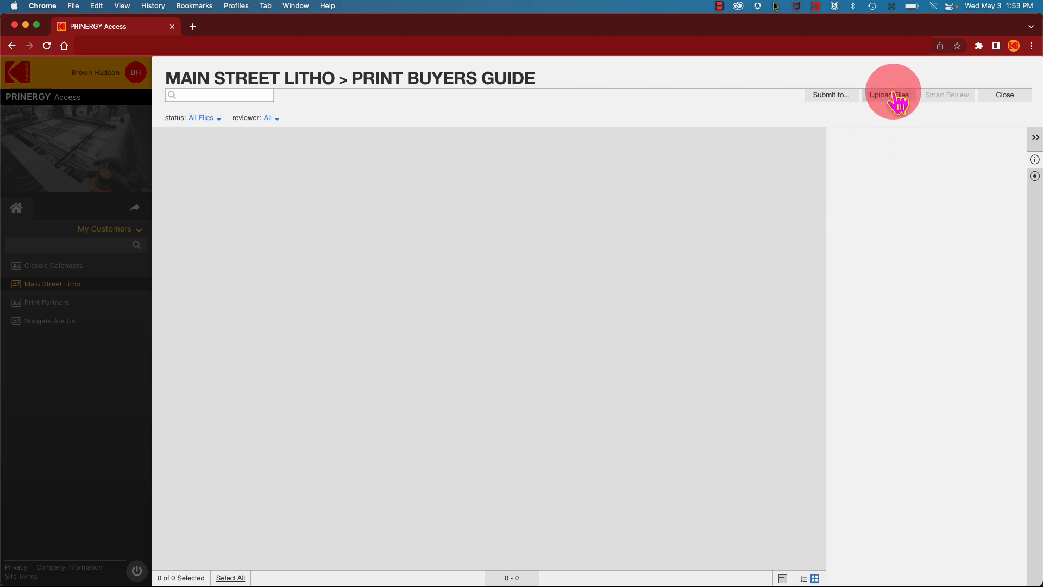
Upload Print Buyers Guide.pdf to the job, processing it with My SPOT+Trap Workflow.
click(892, 95)
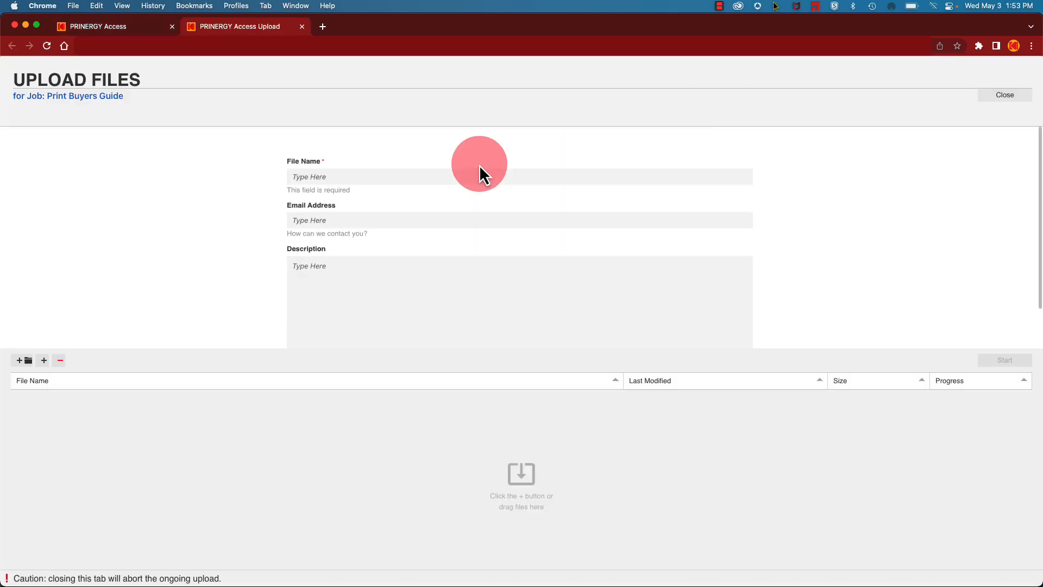
text(Print Buyers Guide)
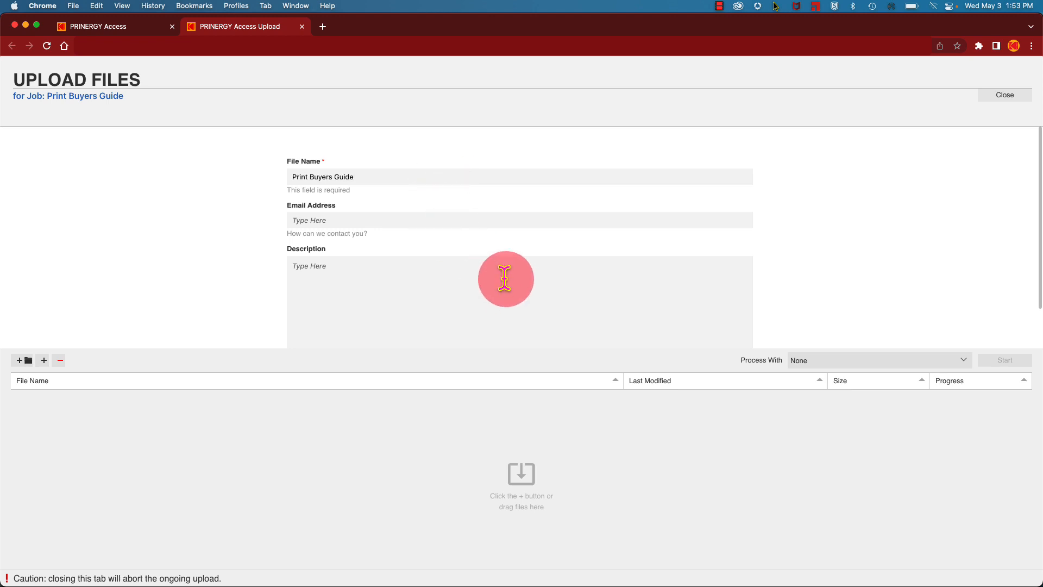
click(43, 360)
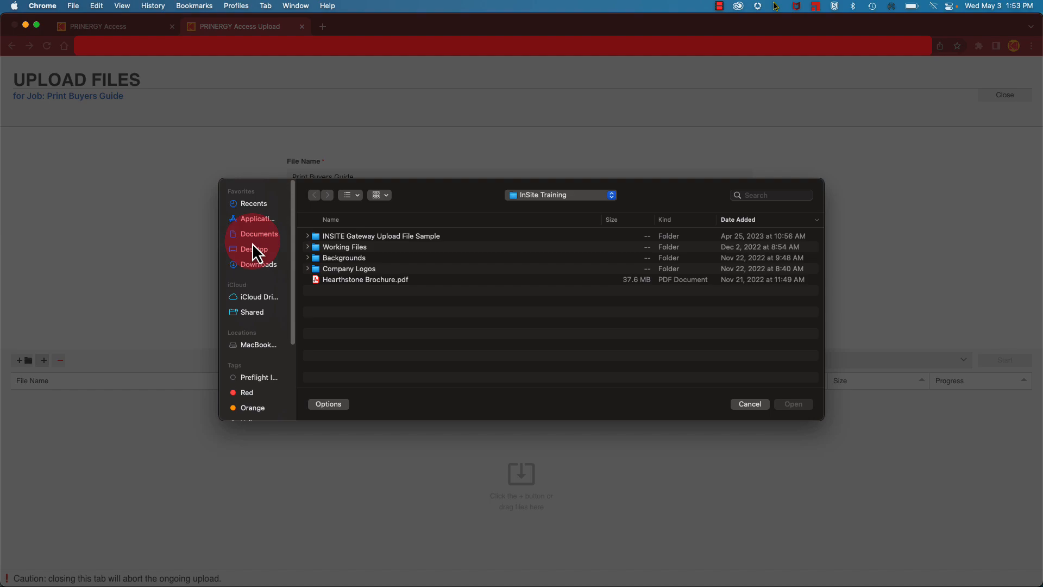
click(792, 403)
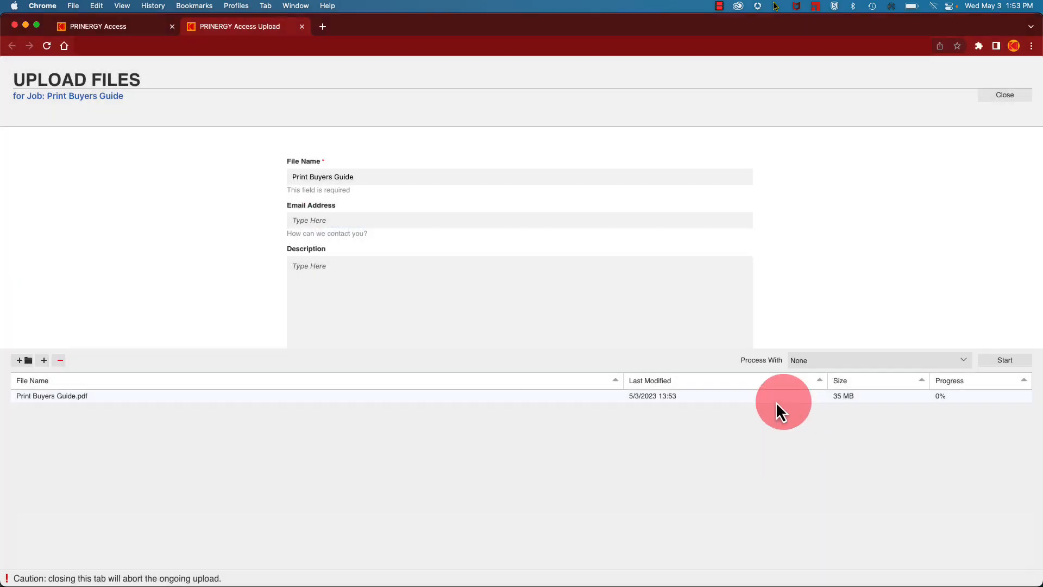
click(878, 360)
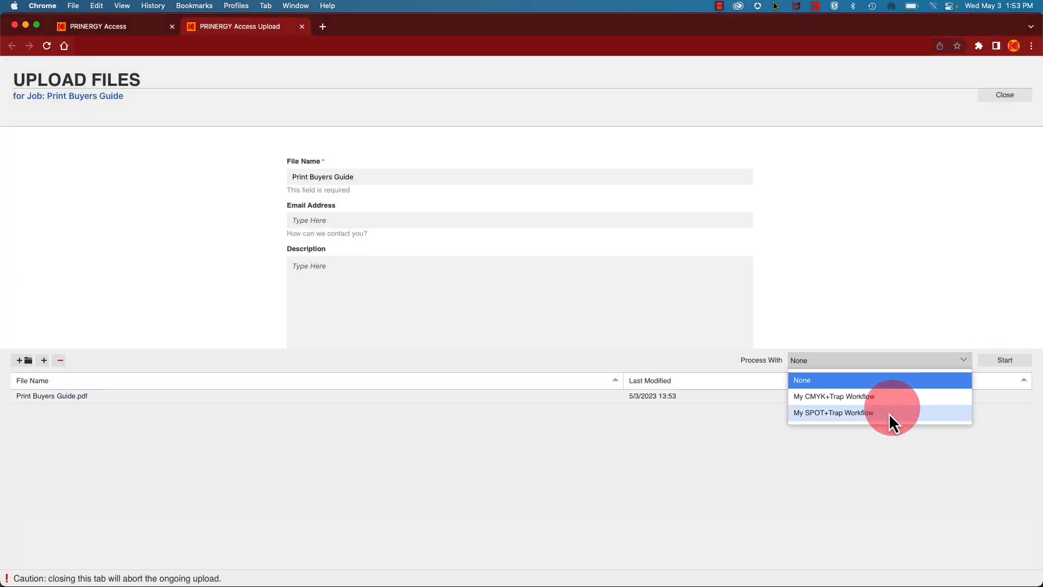
click(834, 412)
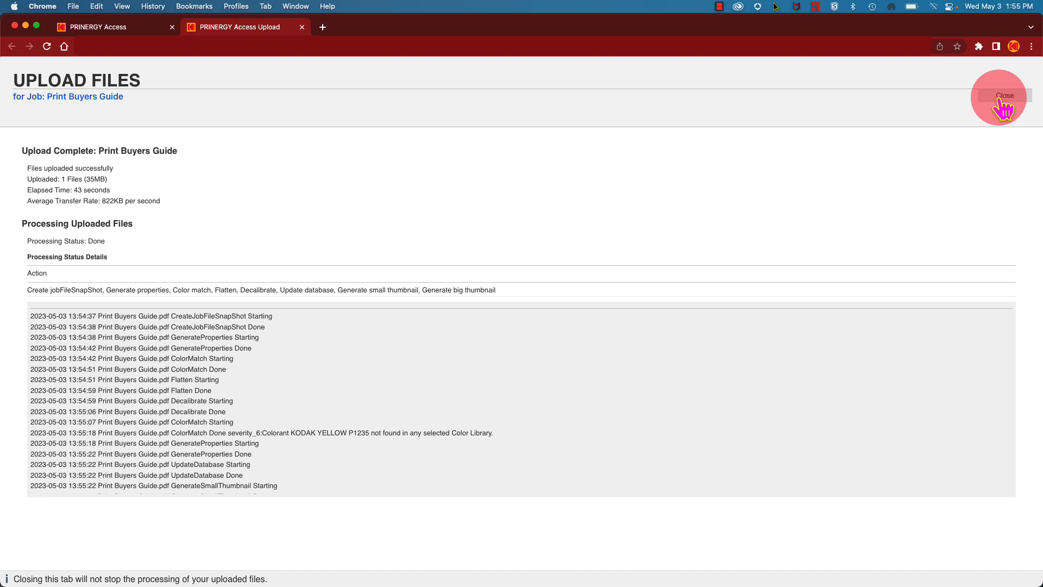
Return to the job, select Print Buyers Guide.pdf, and open it in Smart Review.
click(1003, 95)
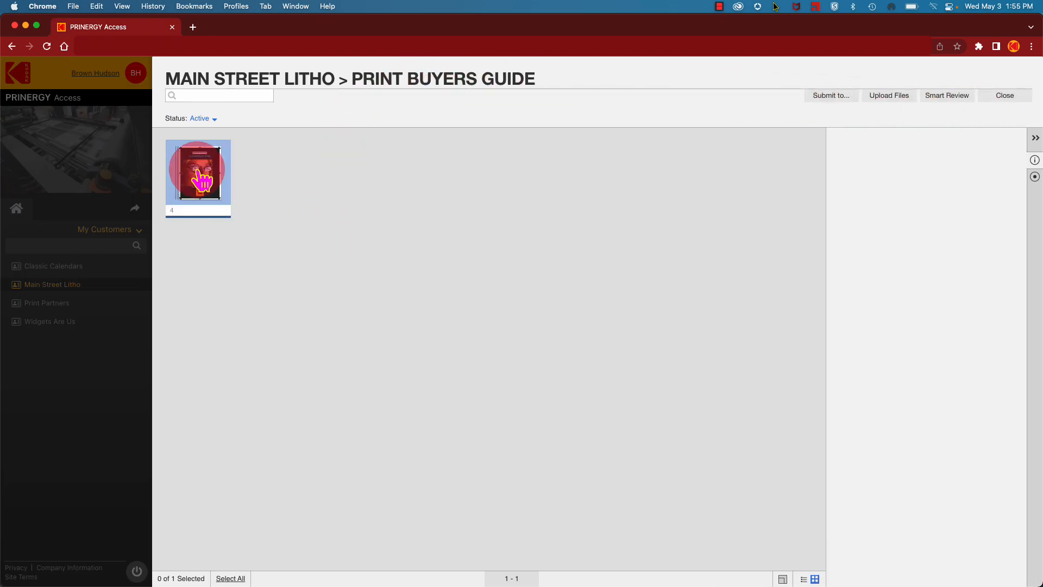
click(198, 171)
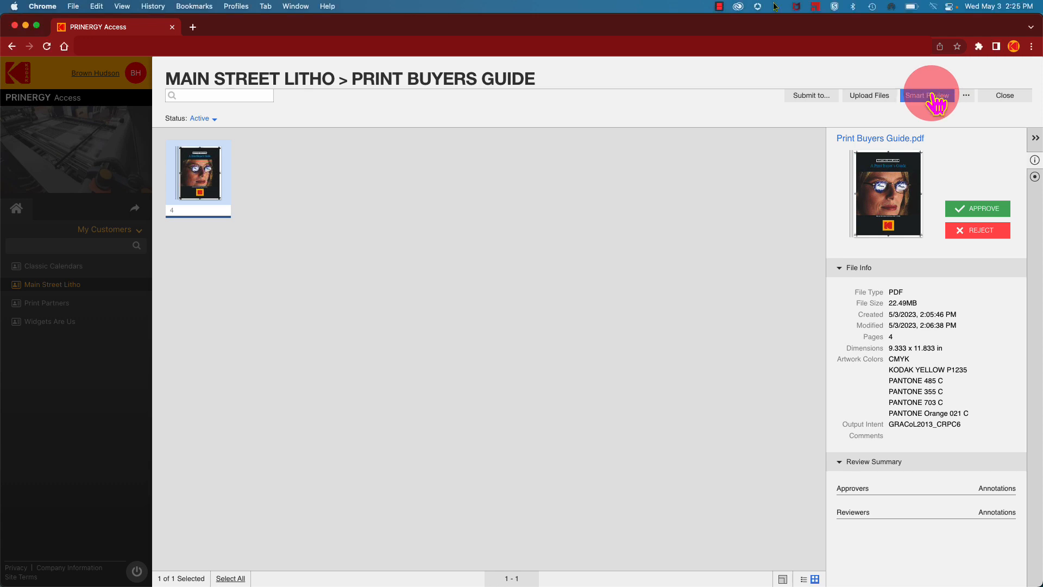
click(927, 95)
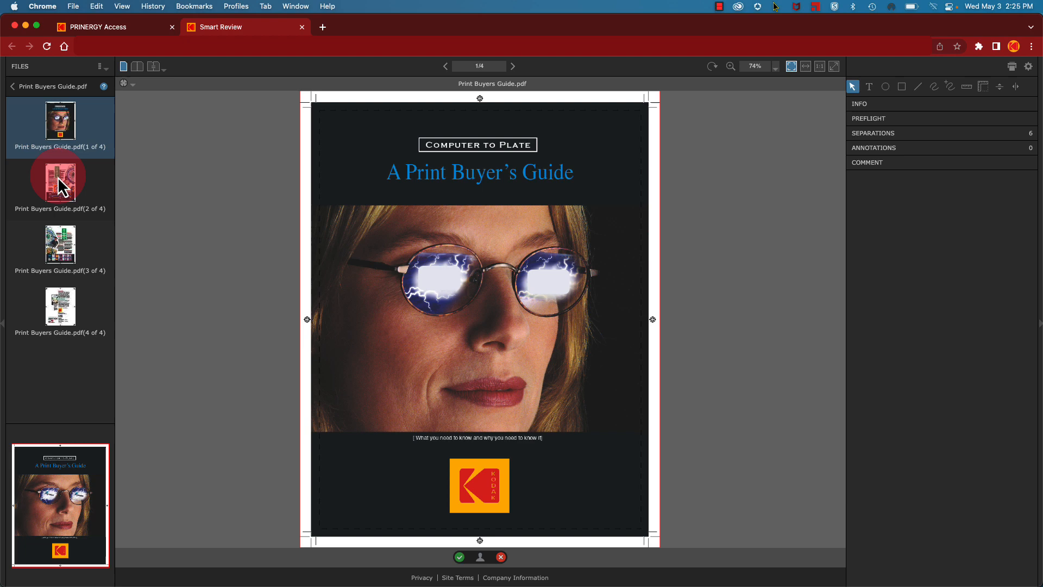
Draw a freehand markup around the cover's glasses and save a comment on it.
click(60, 123)
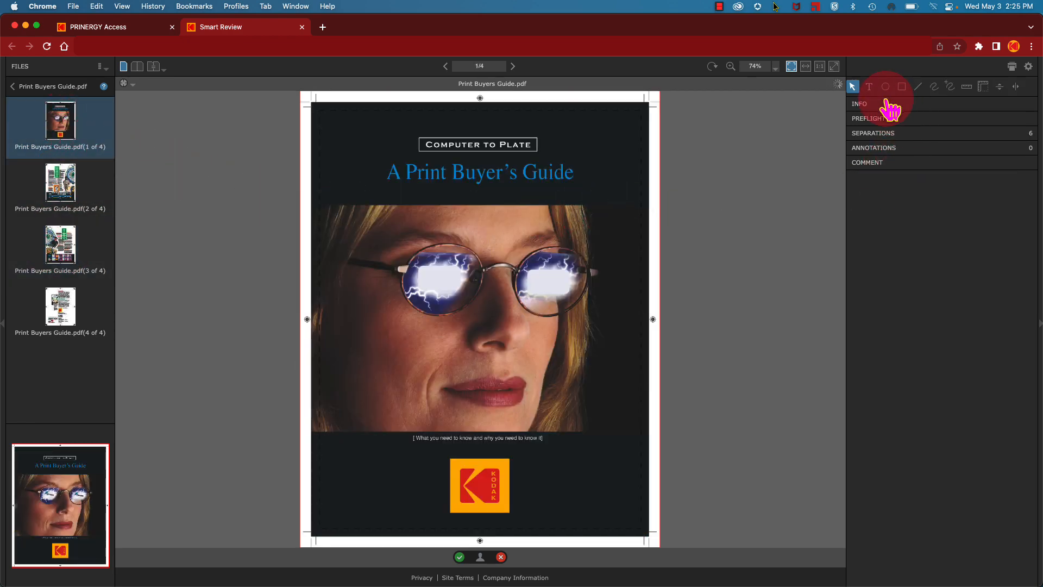
click(859, 103)
text(SP)
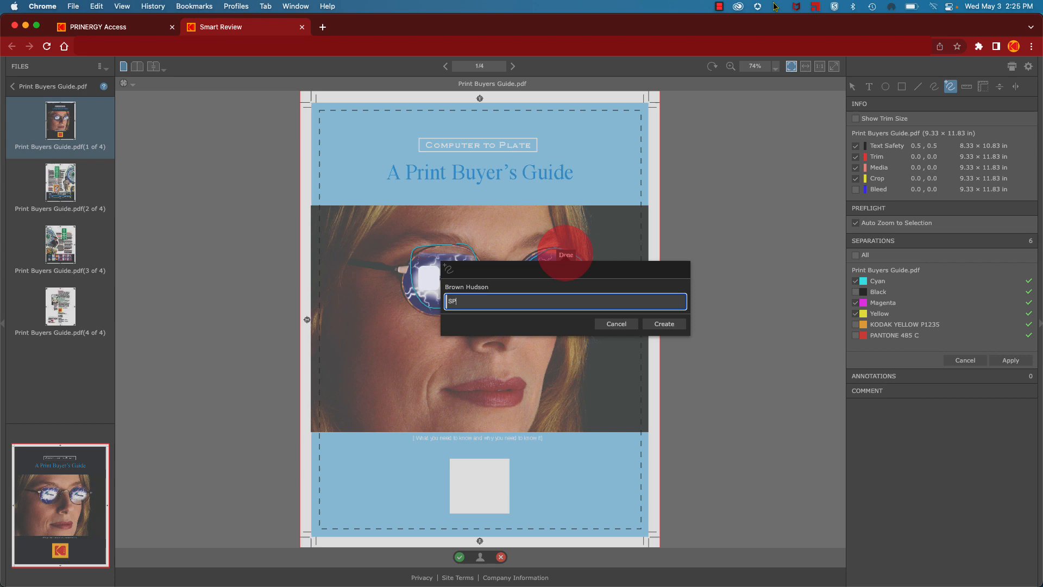
click(662, 323)
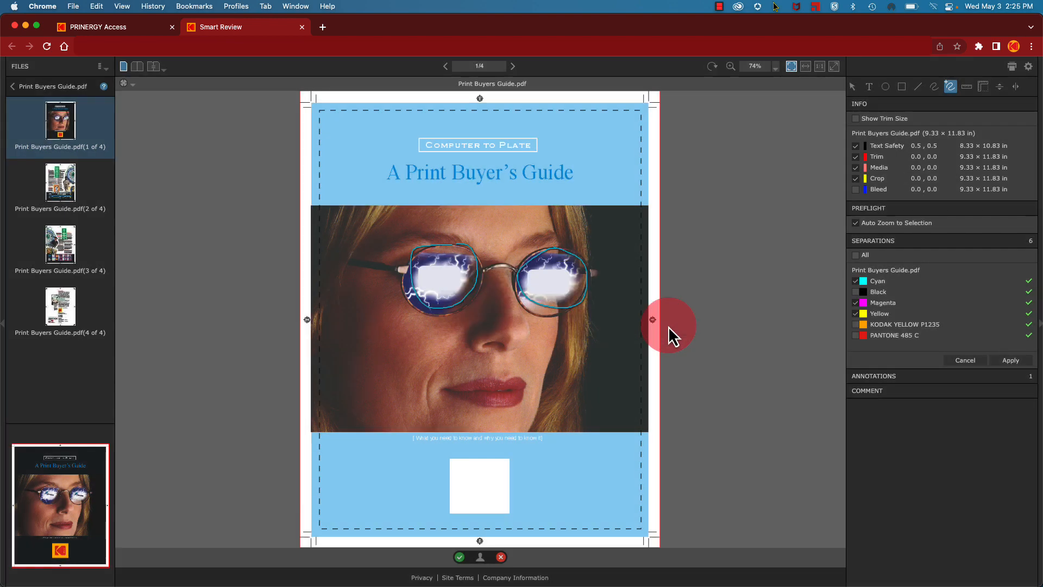
Approve Print Buyers Guide.pdf and close Smart Review to return to the job.
click(458, 556)
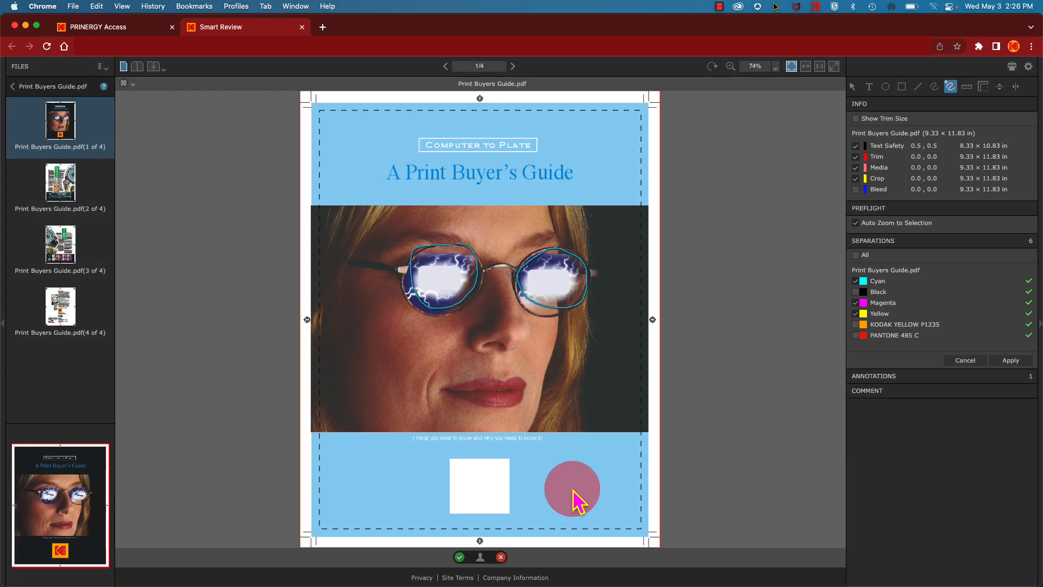
click(459, 557)
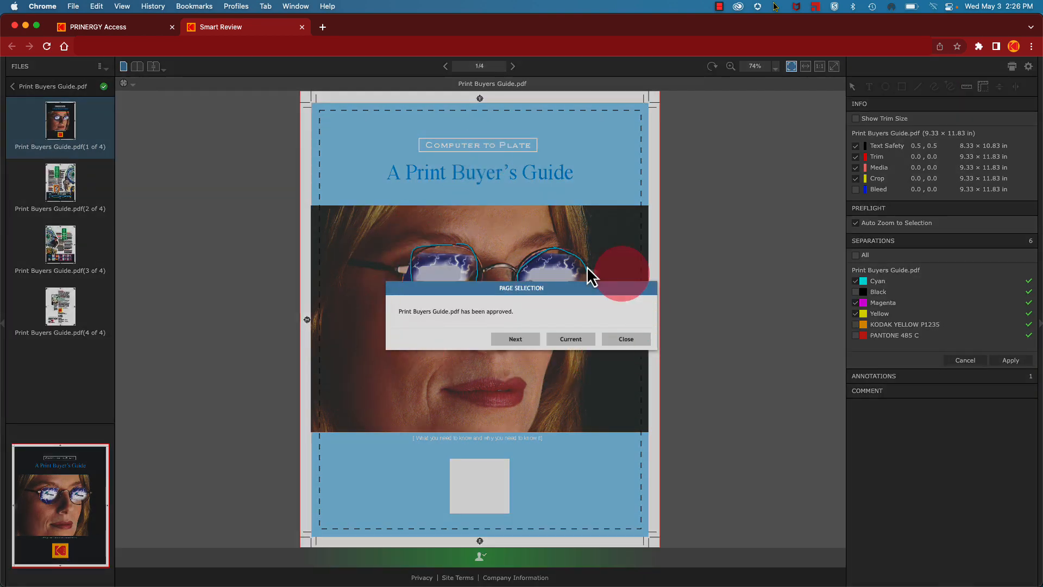
click(515, 339)
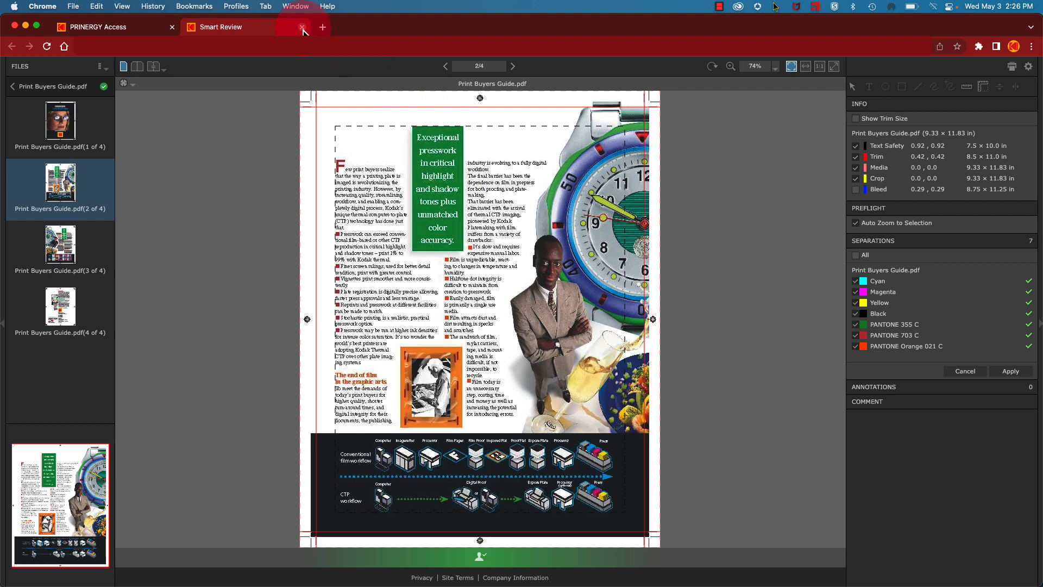
click(302, 29)
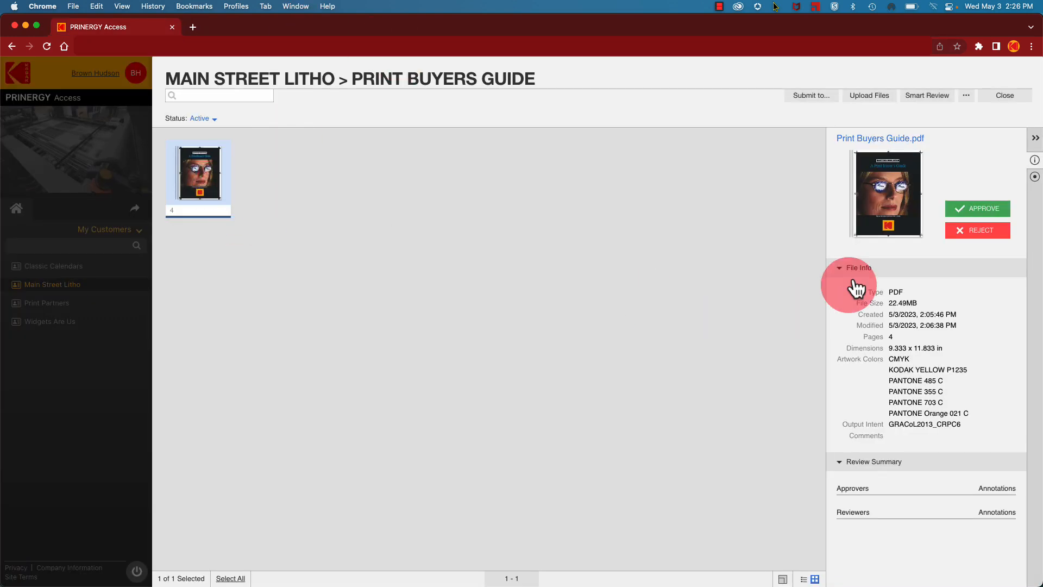
Open the Submit to menu and show the Cloud Connector destinations.
click(810, 95)
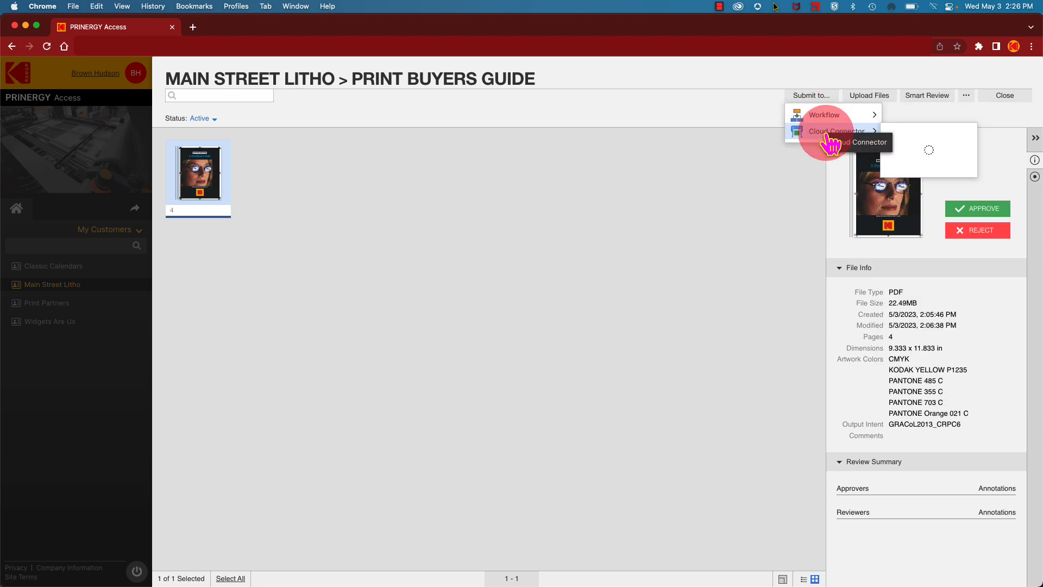
click(835, 131)
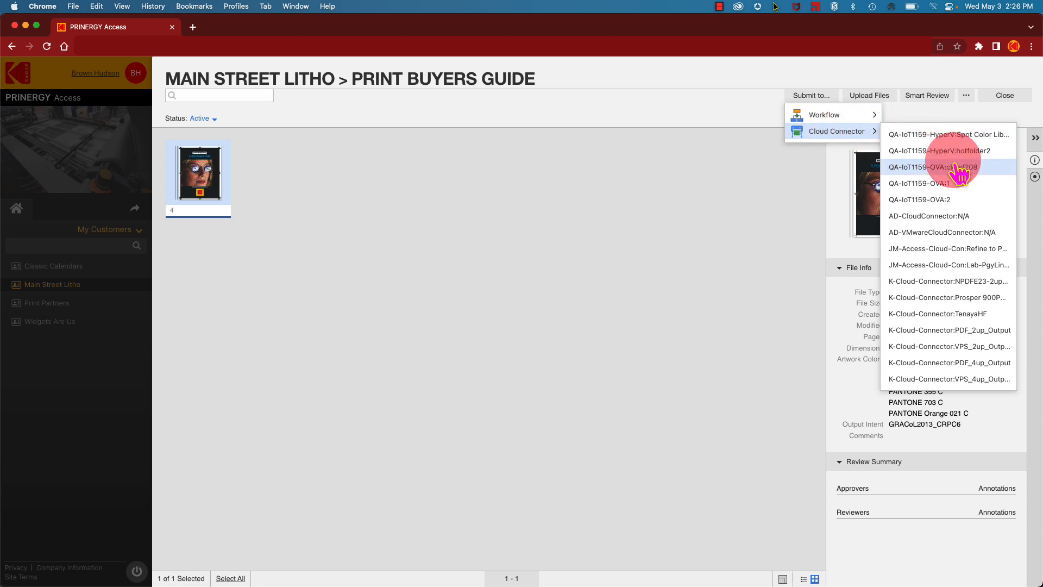
mouse_move(950, 329)
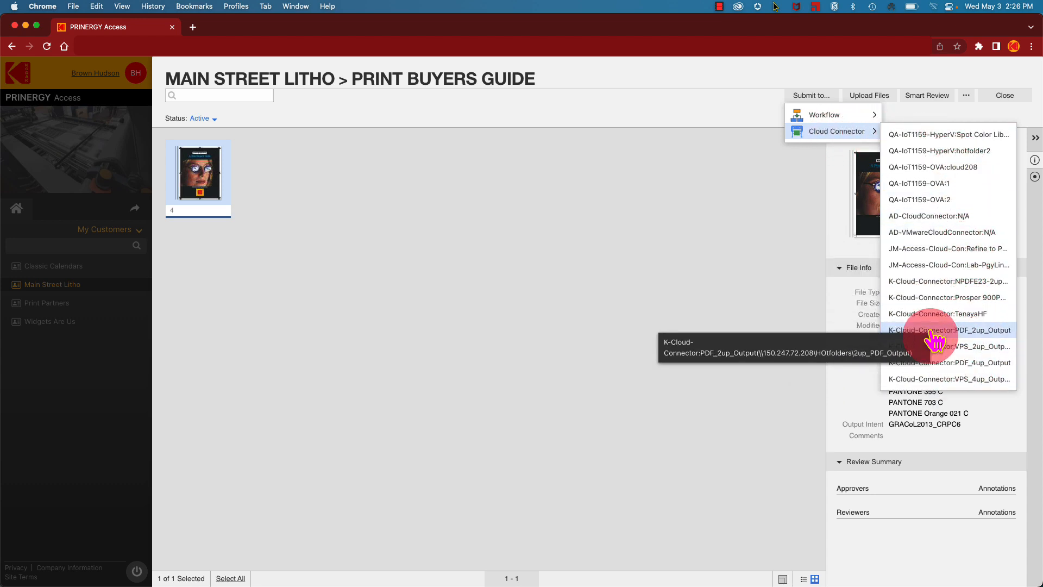